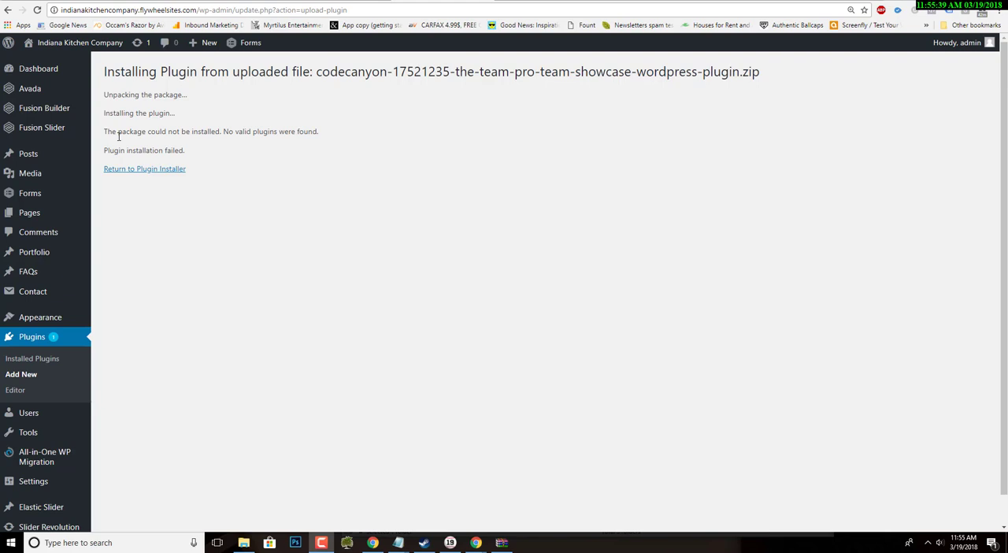
pyautogui.moveTo(308, 136)
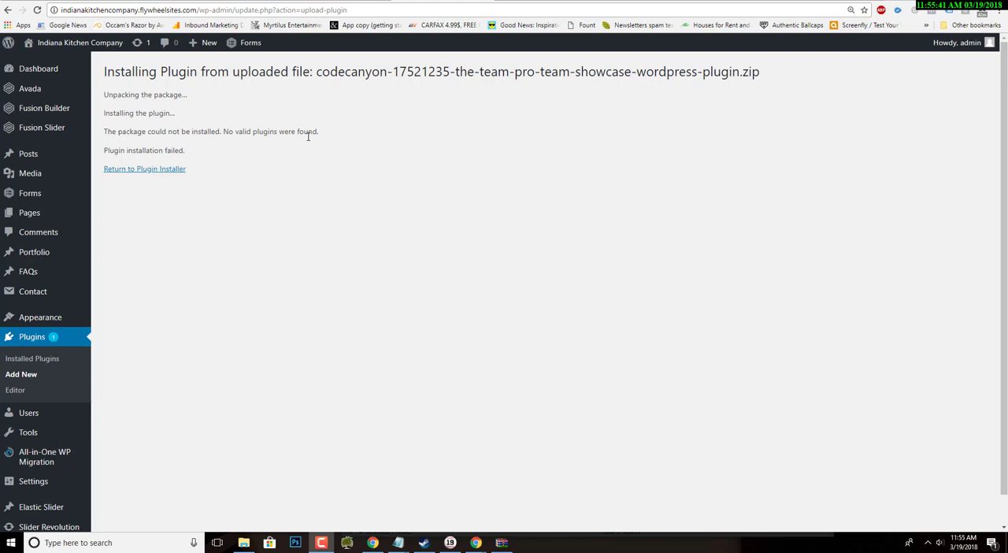
pyautogui.moveTo(515, 547)
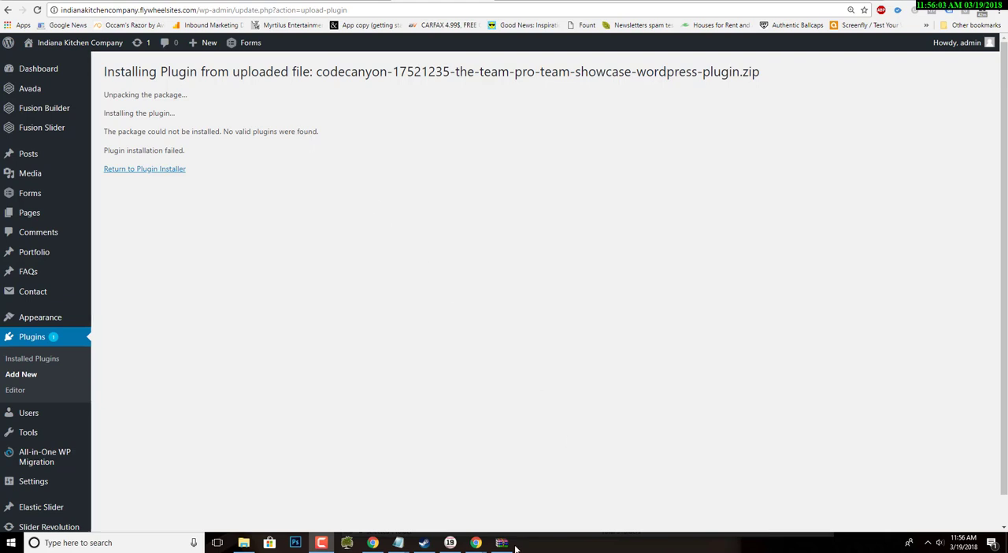
# Extract the awsm-team-pro folder from pack-awsm-team-pro in WinRAR to the Desktop.
pyautogui.click(502, 542)
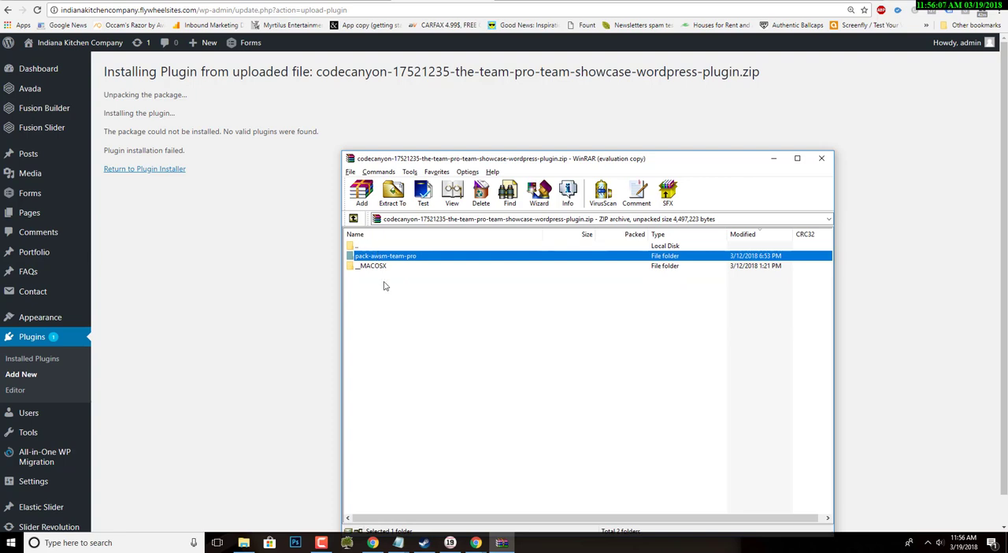
pyautogui.doubleClick(385, 255)
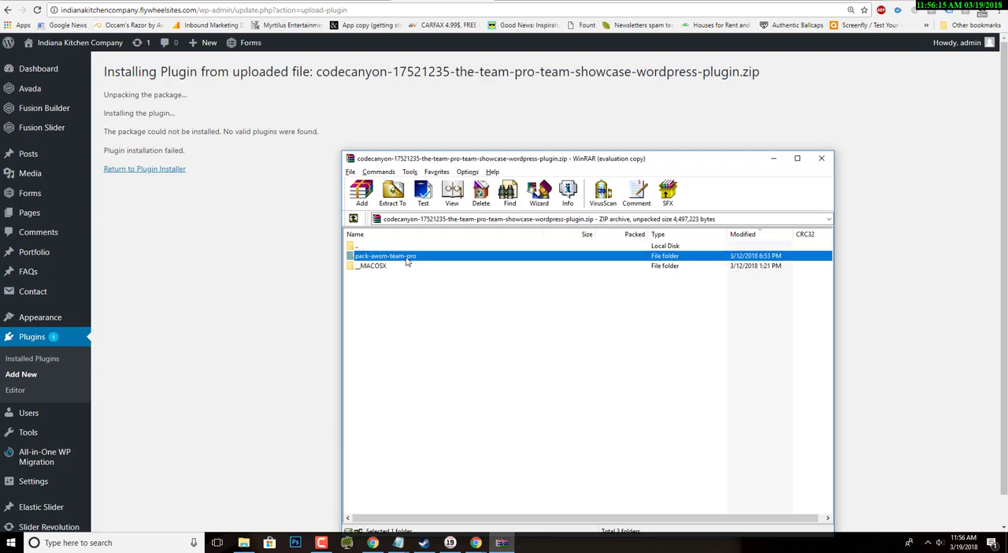
pyautogui.doubleClick(385, 256)
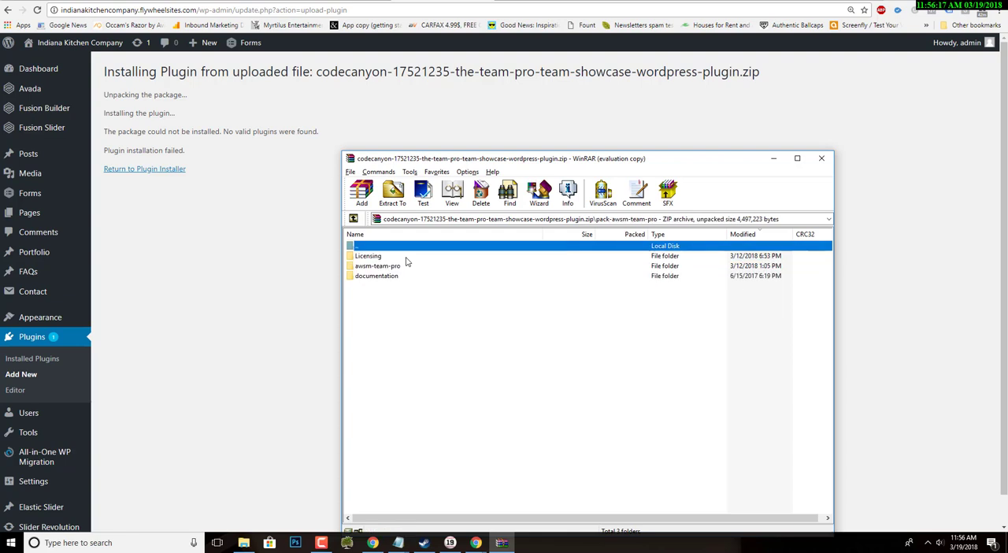
pyautogui.moveTo(369, 289)
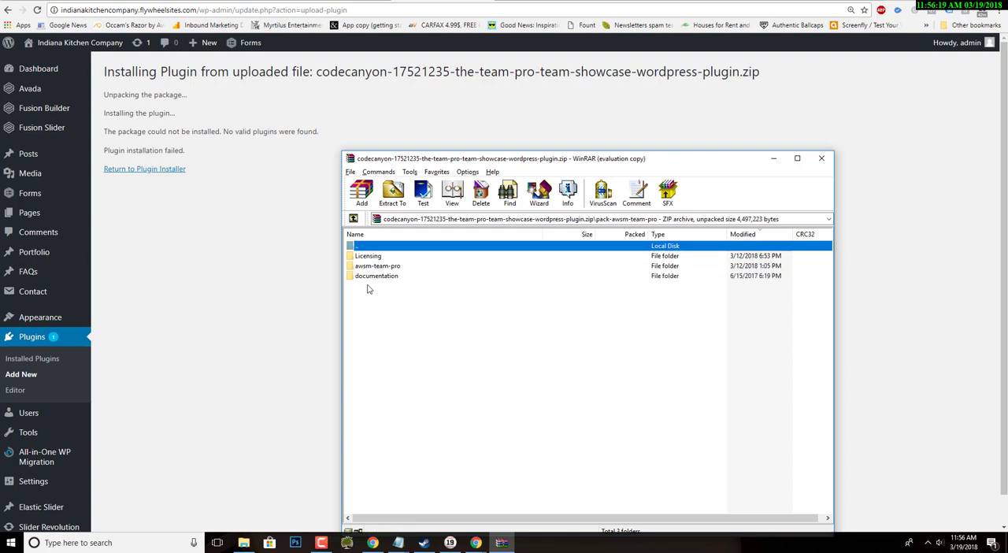
pyautogui.moveTo(376, 272)
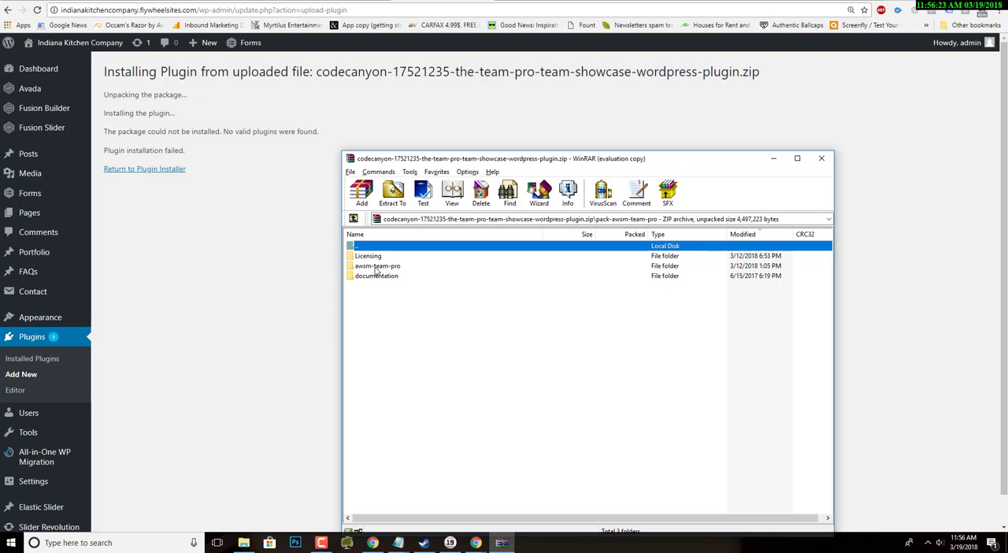
pyautogui.moveTo(370, 268)
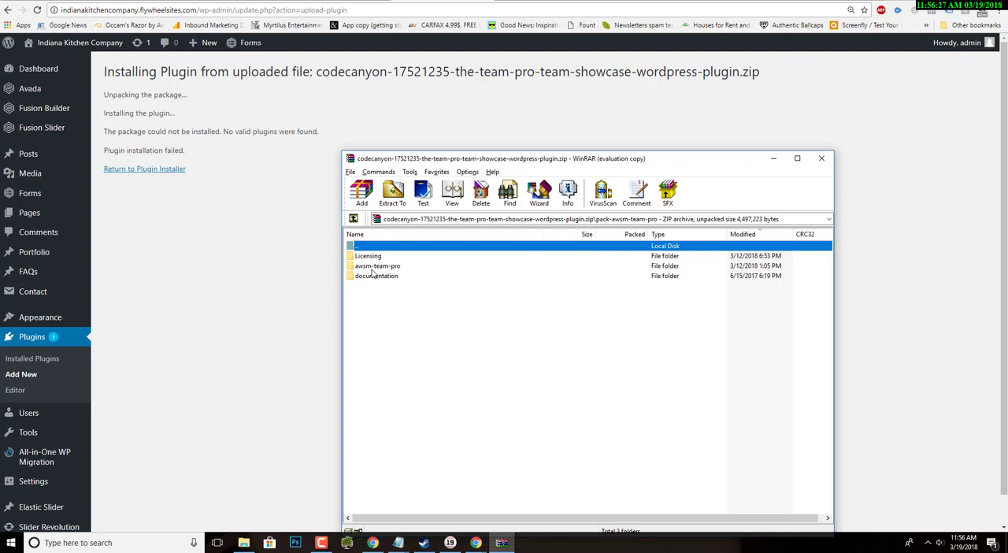
pyautogui.moveTo(398, 274)
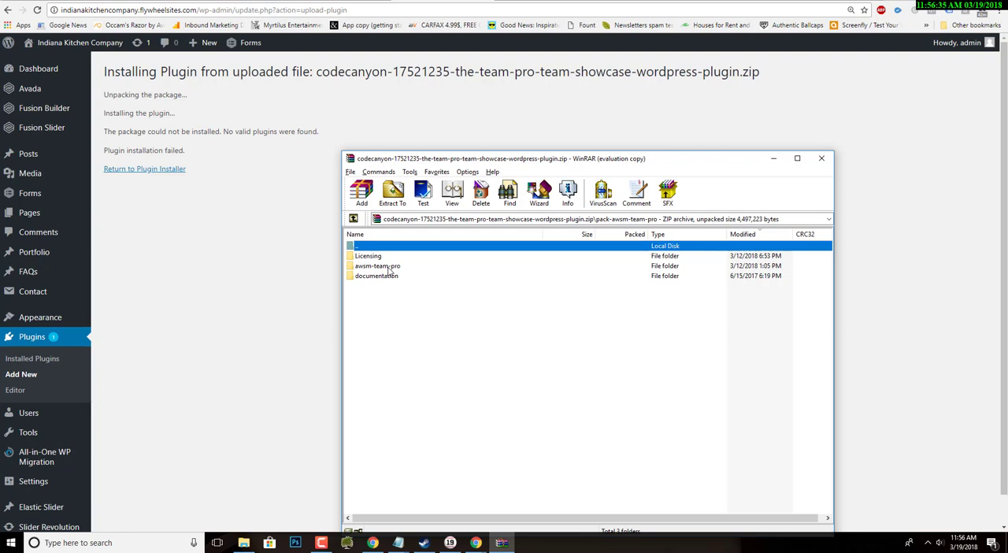
pyautogui.click(377, 265)
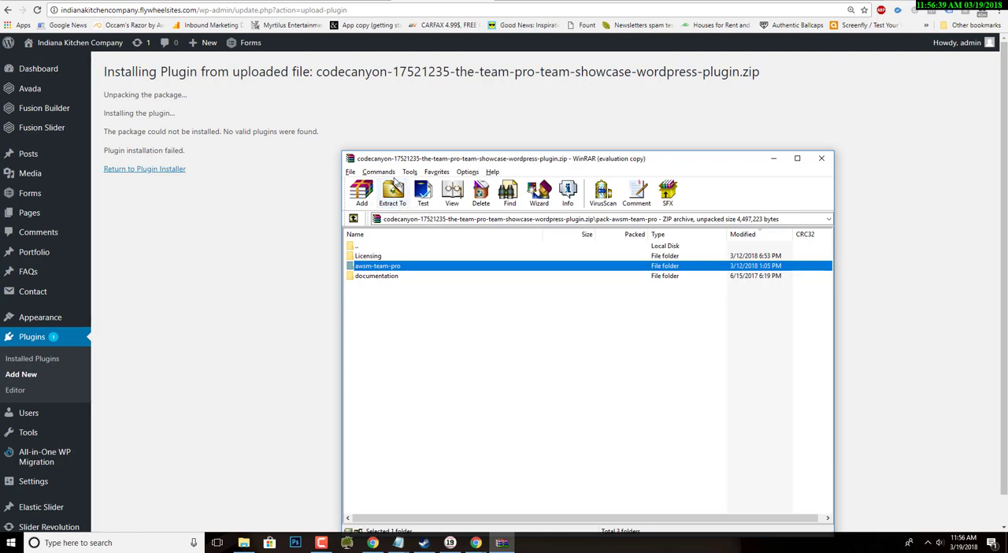
pyautogui.click(392, 193)
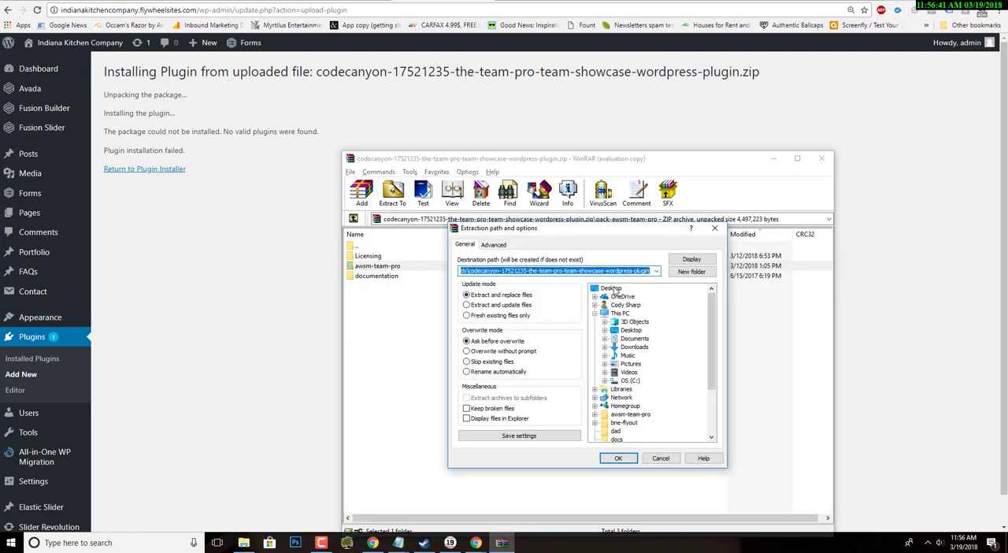
pyautogui.click(618, 458)
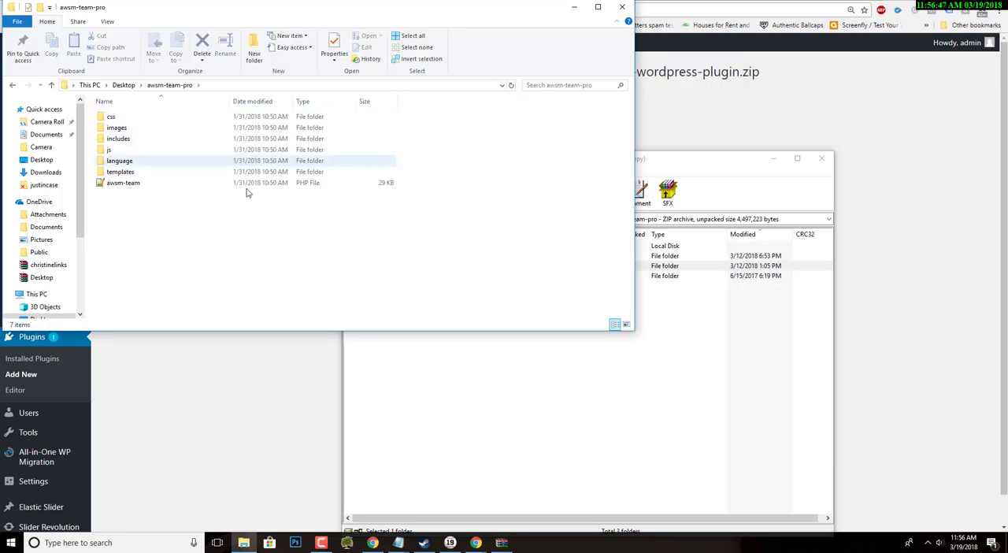
# Archive the Desktop awsm-team-pro folder as awsm-team-pro.zip in ZIP format.
pyautogui.click(123, 84)
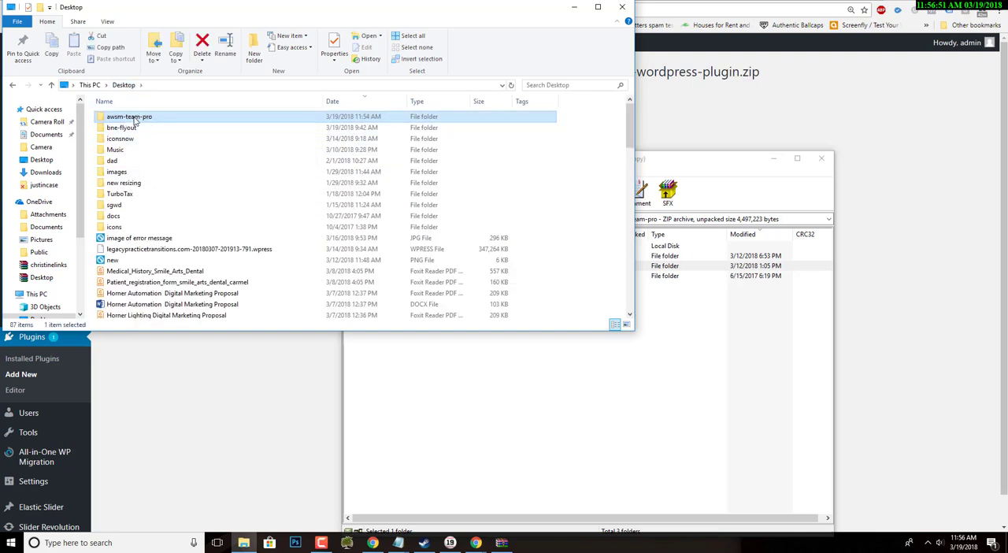
pyautogui.rightClick(128, 116)
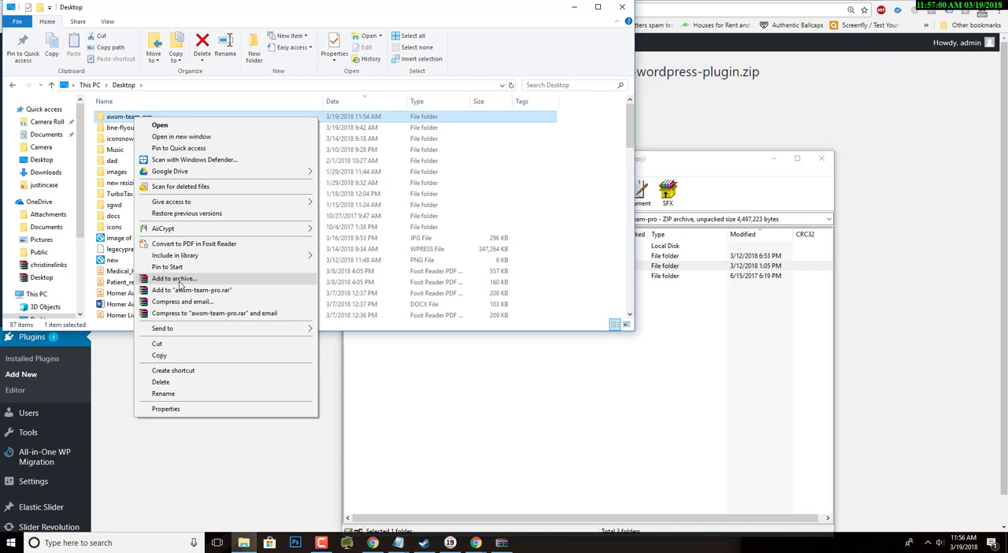
pyautogui.moveTo(181, 286)
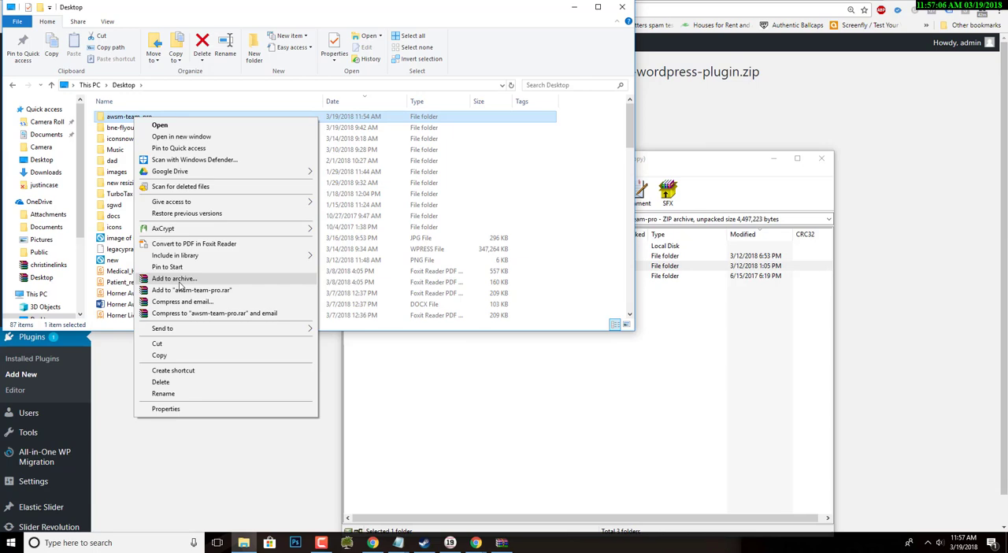
pyautogui.moveTo(939, 350)
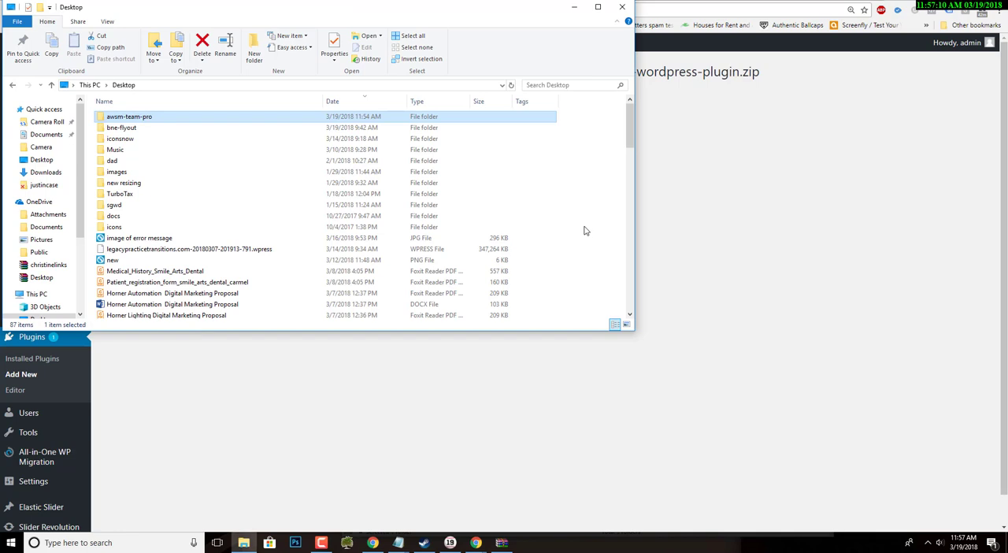
pyautogui.moveTo(173, 118)
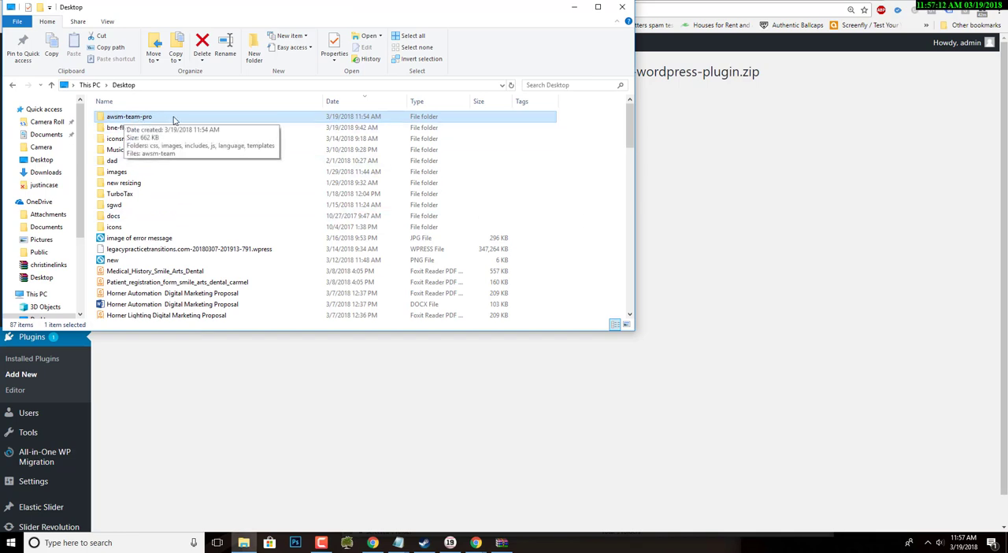
pyautogui.moveTo(135, 120)
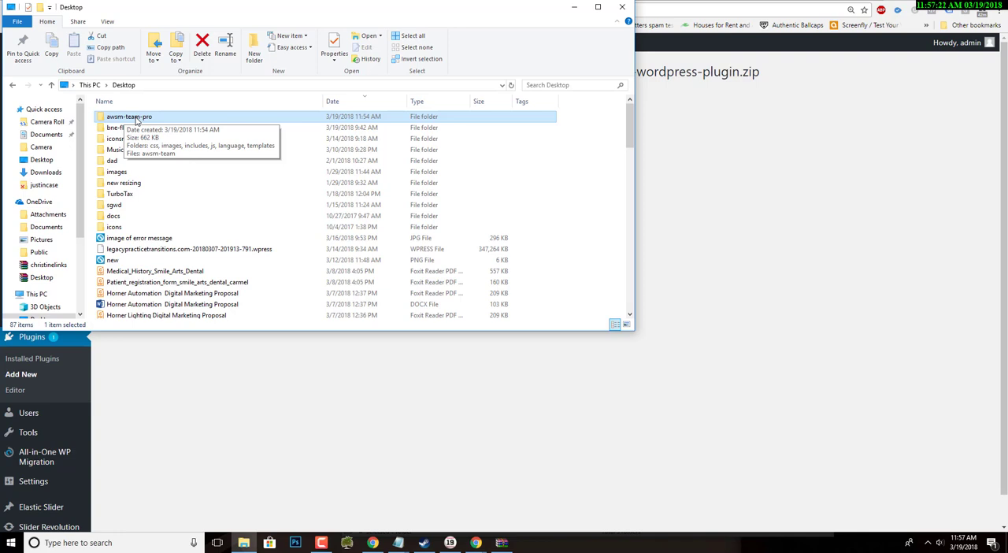
pyautogui.moveTo(211, 126)
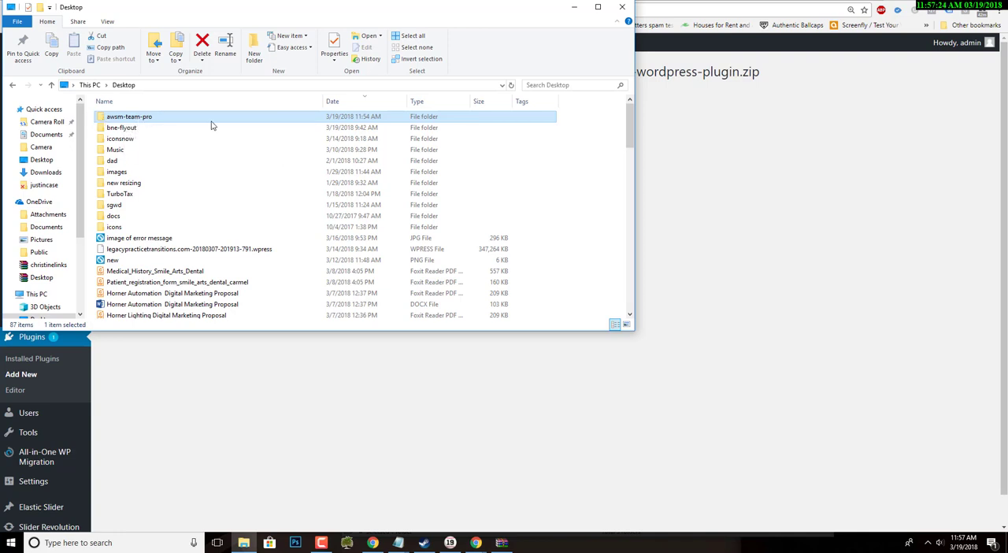
pyautogui.moveTo(695, 289)
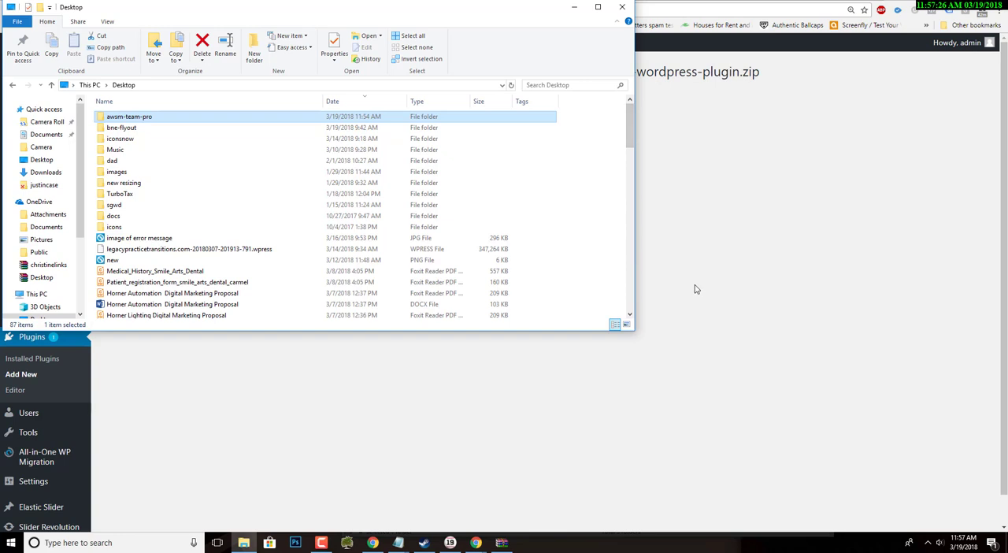
pyautogui.moveTo(697, 287)
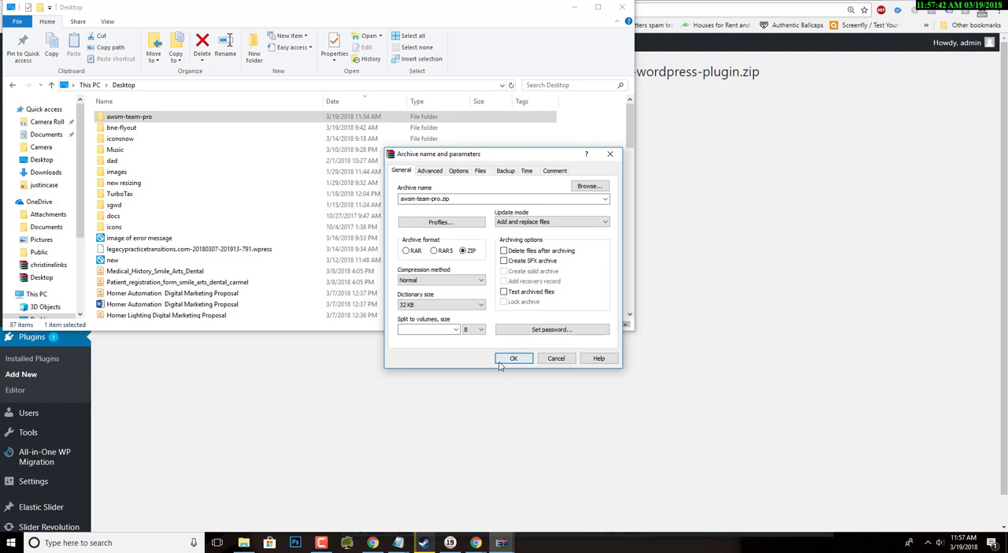
pyautogui.click(514, 359)
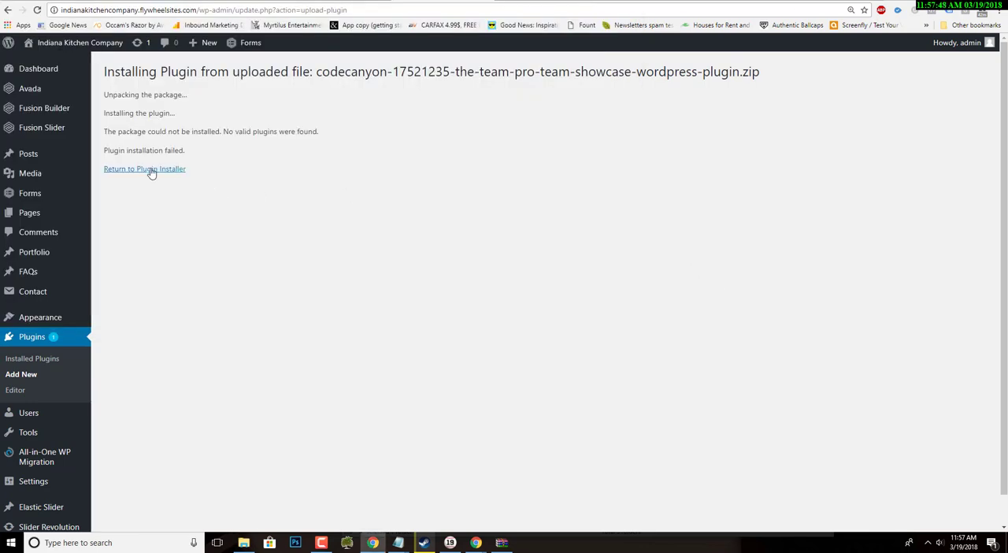
# Upload awsm-team-pro.zip through the plugin uploader and install it.
pyautogui.click(144, 169)
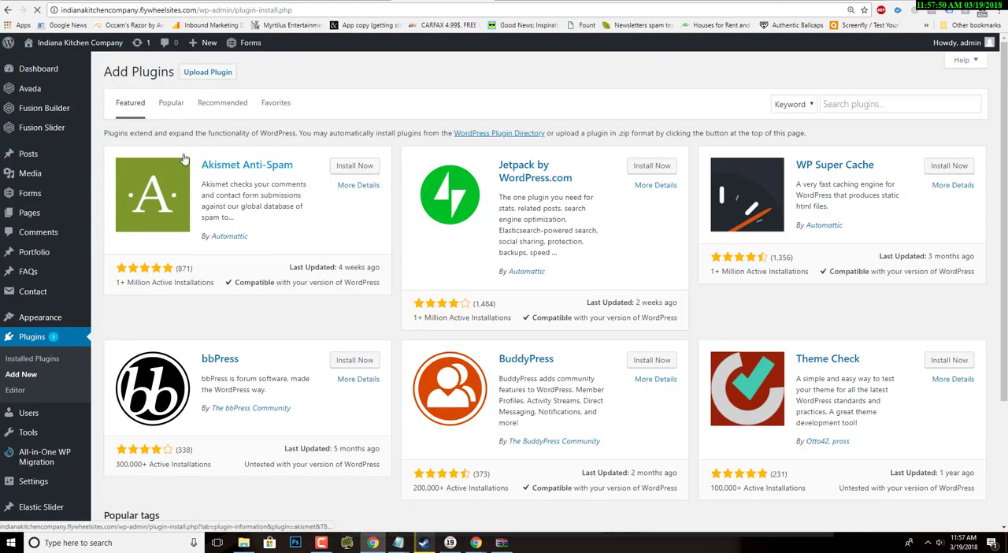
pyautogui.click(207, 72)
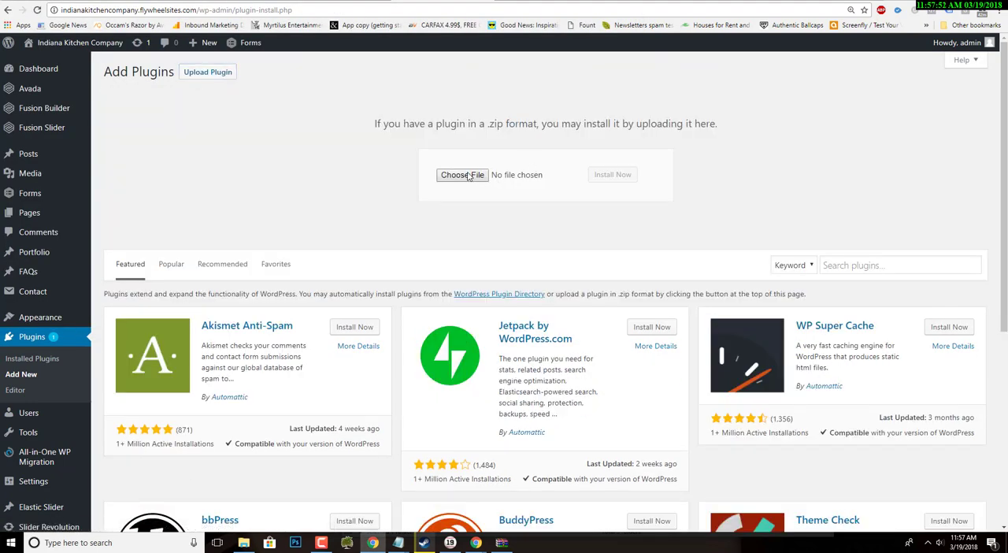
pyautogui.click(462, 174)
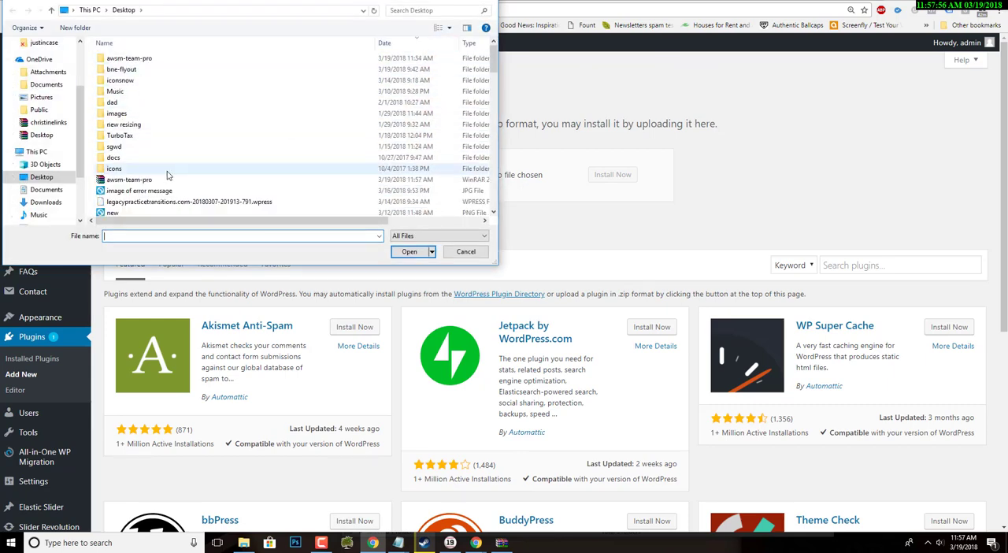
pyautogui.click(408, 251)
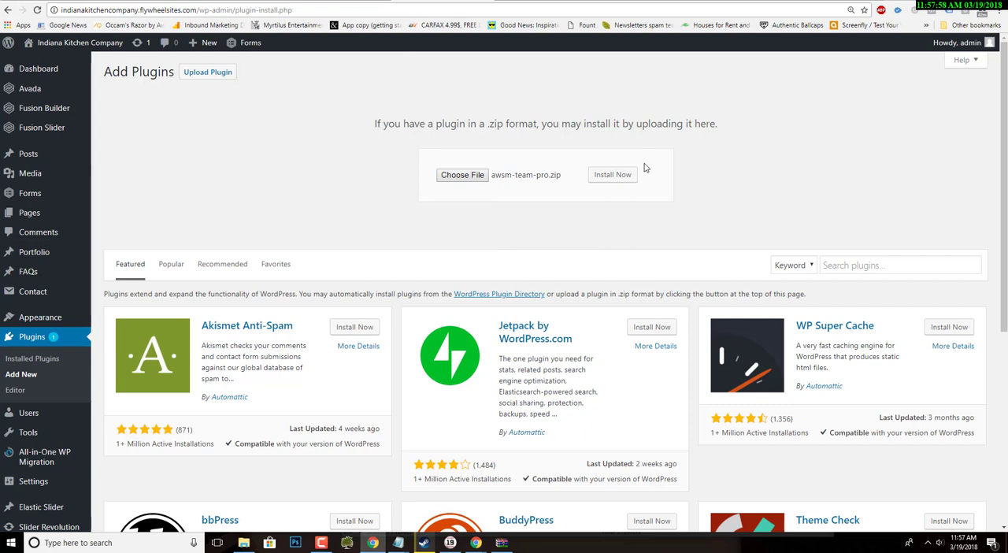
pyautogui.click(613, 174)
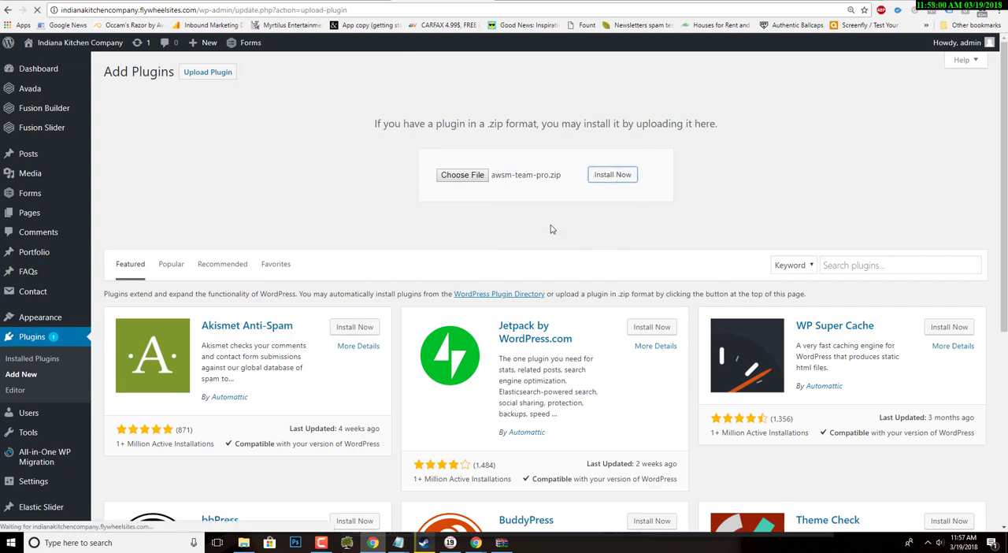
pyautogui.click(612, 174)
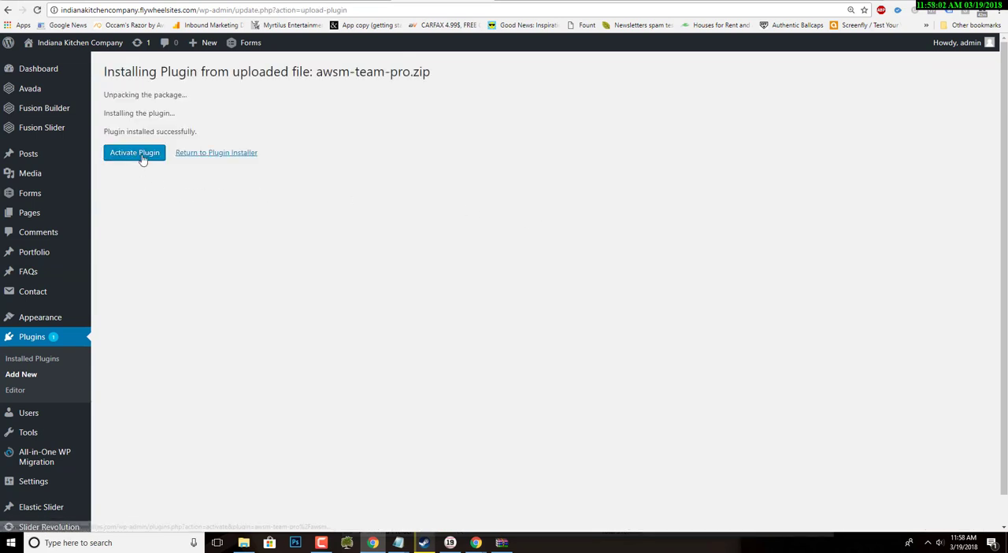